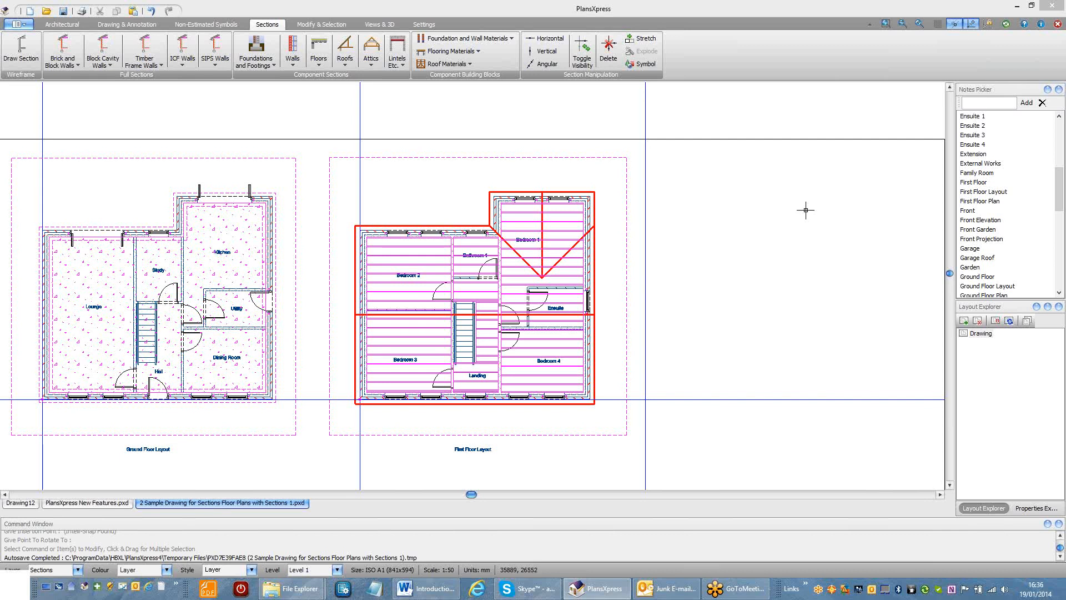
{"action": "mouse_move", "coordinate": [658, 280]}
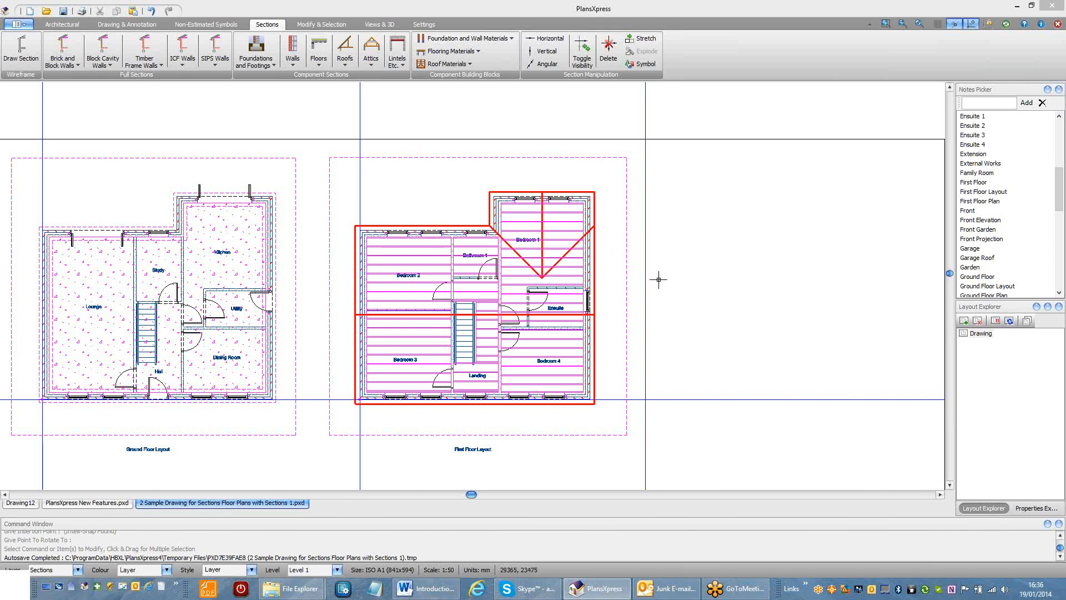
{"action": "mouse_move", "coordinate": [607, 246]}
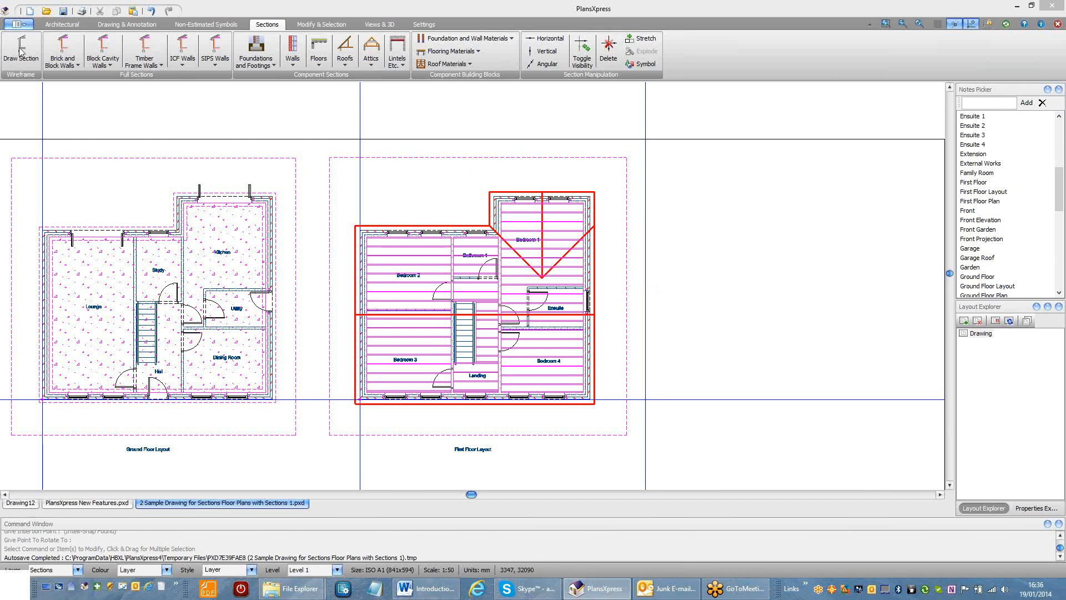
Start the cross-section and place a vertical construction line at the roof apex
{"action": "left_click", "coordinate": [21, 48]}
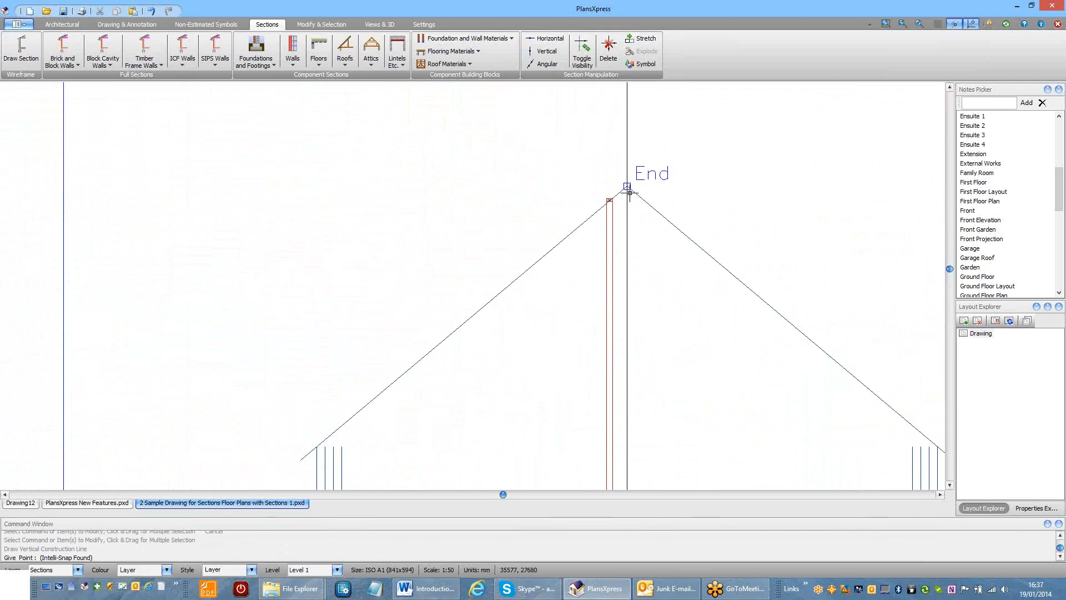
{"action": "left_click", "coordinate": [548, 39]}
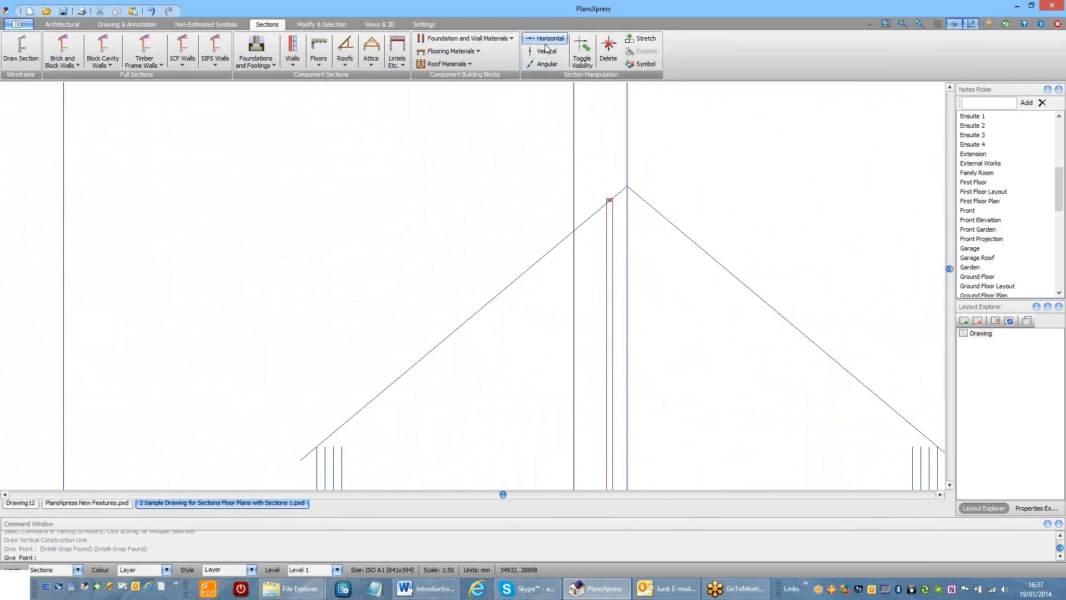
Add a horizontal construction line 2550 mm above the base point
{"action": "left_click", "coordinate": [546, 51]}
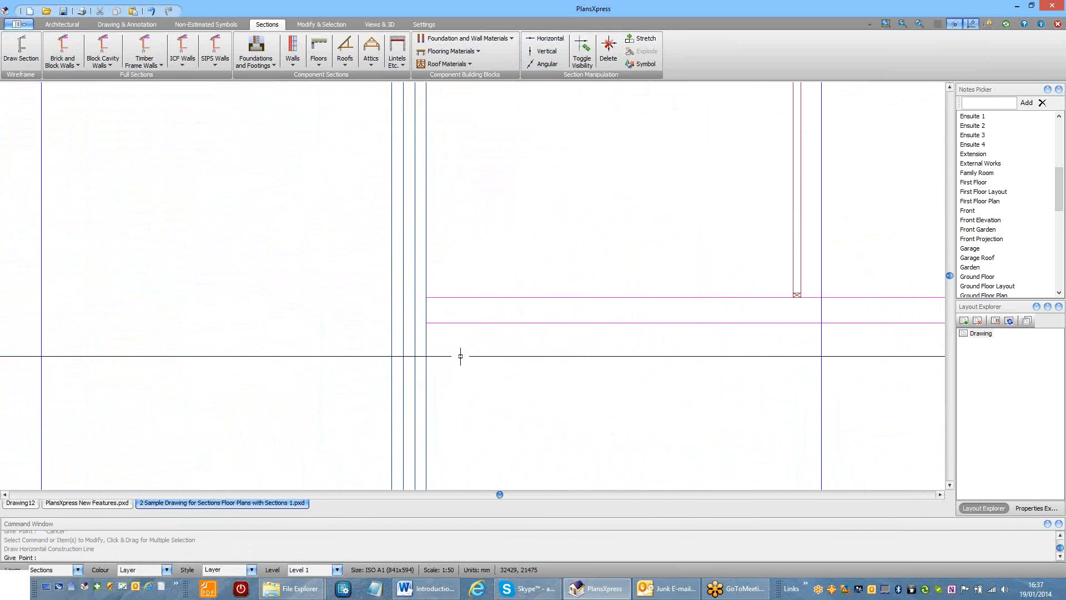
{"action": "mouse_move", "coordinate": [426, 300]}
{"action": "type", "text": "2550"}
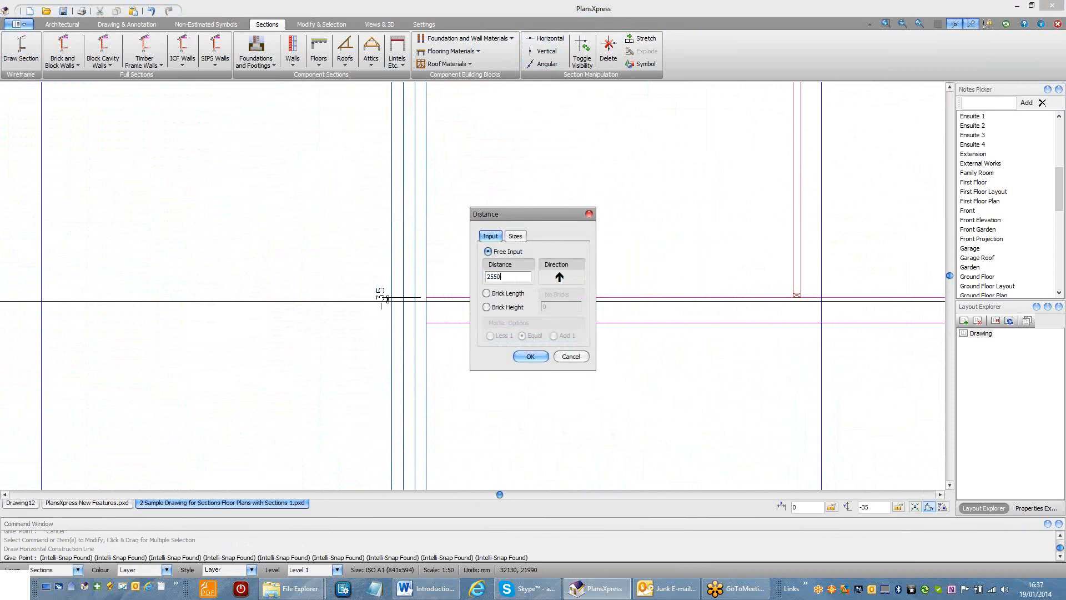
{"action": "left_click", "coordinate": [530, 357]}
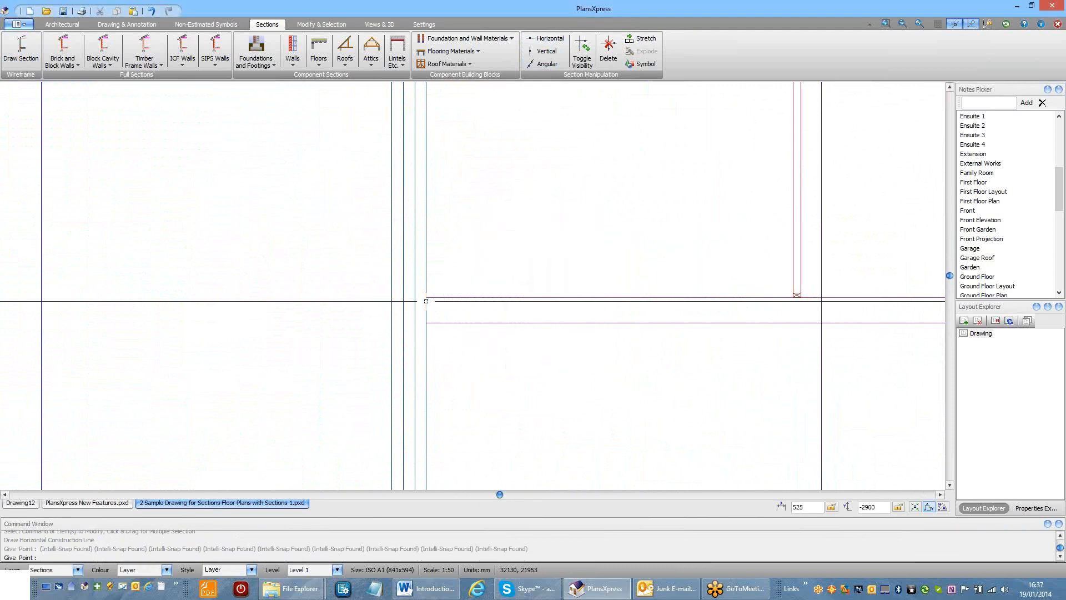